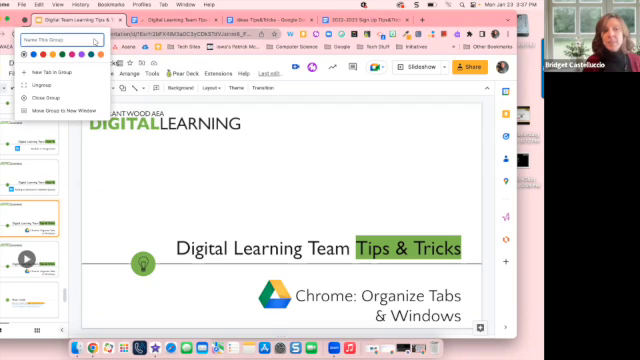
# Enter 'Tips & Tricks' as the tab group's name.
pyautogui.write('Tips & Tricks')
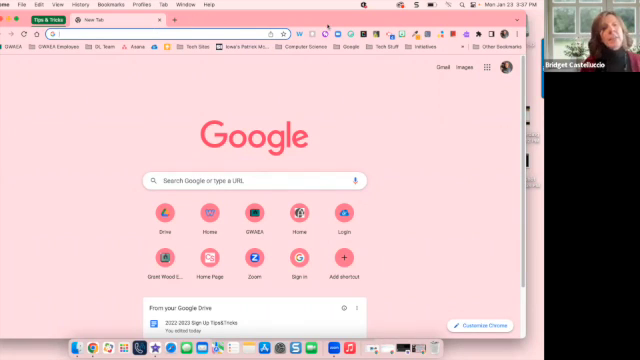
# Name this browser window 'Tips & Tricks' via the tab-strip menu and confirm.
pyautogui.rightClick(130, 20)
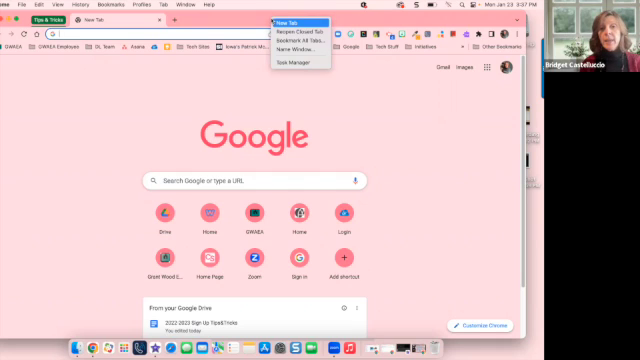
pyautogui.moveTo(296, 48)
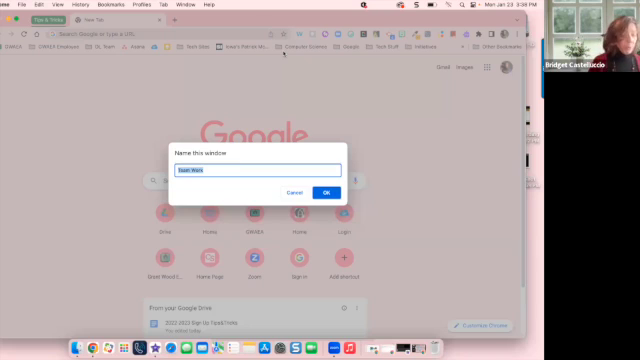
pyautogui.write('Tips & Tricks')
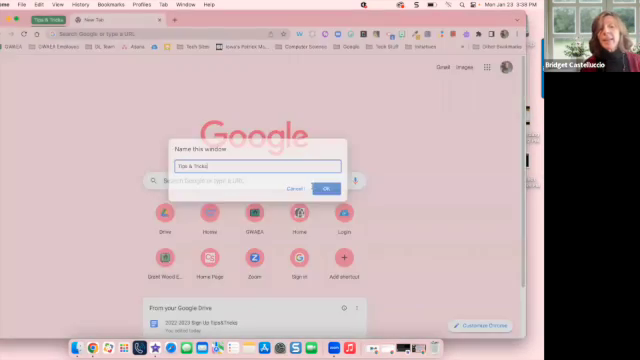
pyautogui.click(330, 188)
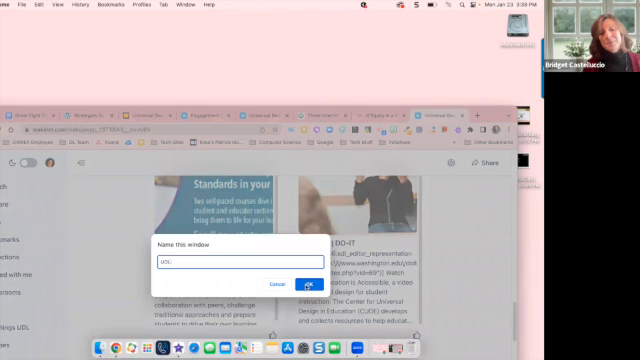
# Confirm the custom name for the second window with the ISTE Standards and UDL pages.
pyautogui.click(280, 276)
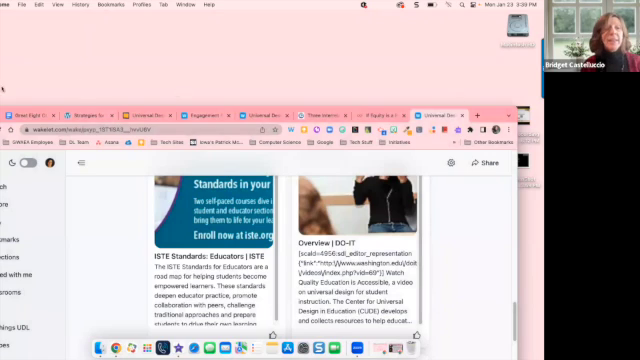